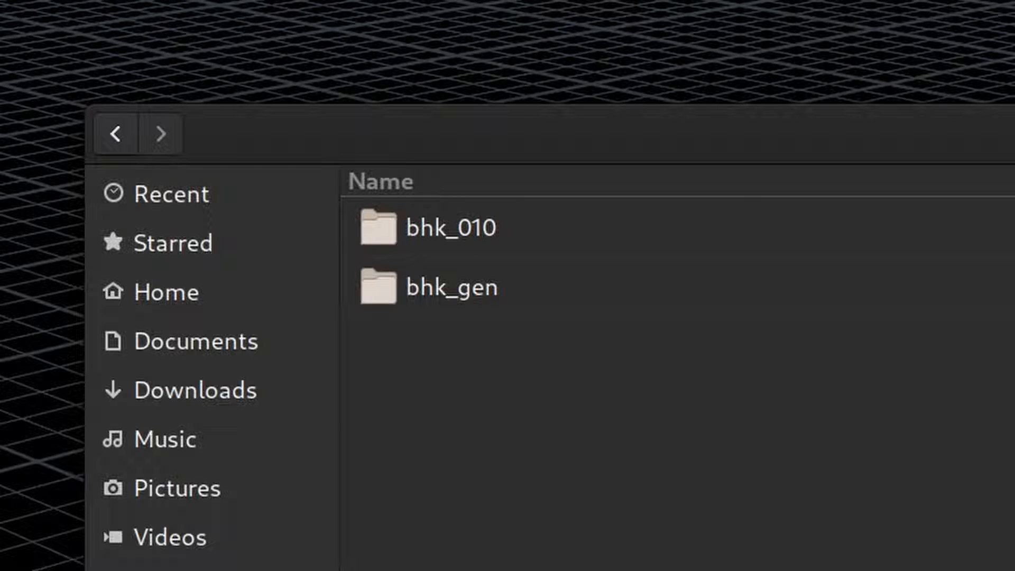
# Open the bhk_010 folder to list bhk_010_fx_heliExplosion_START.hip
pyautogui.click(451, 227)
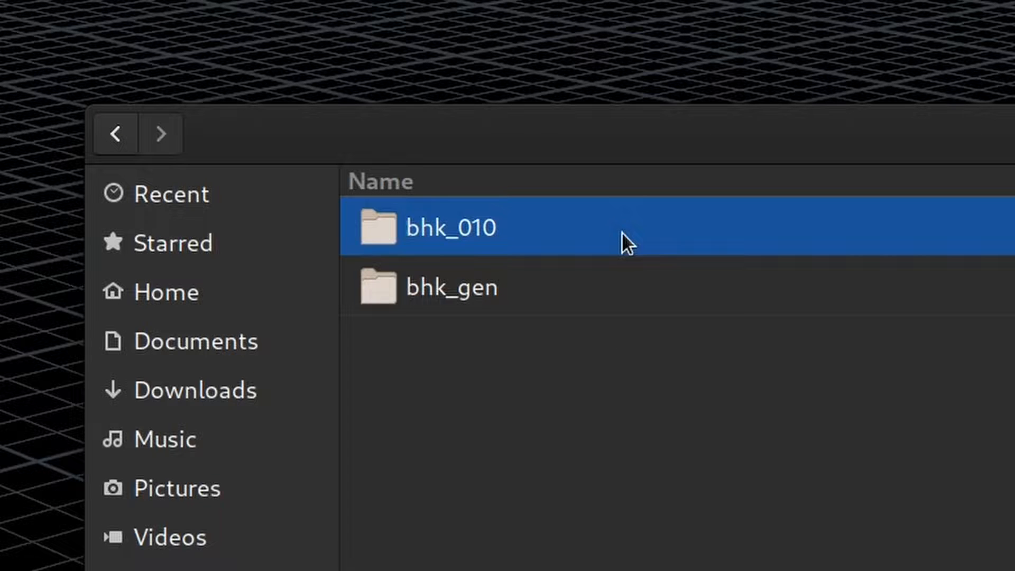
pyautogui.click(647, 380)
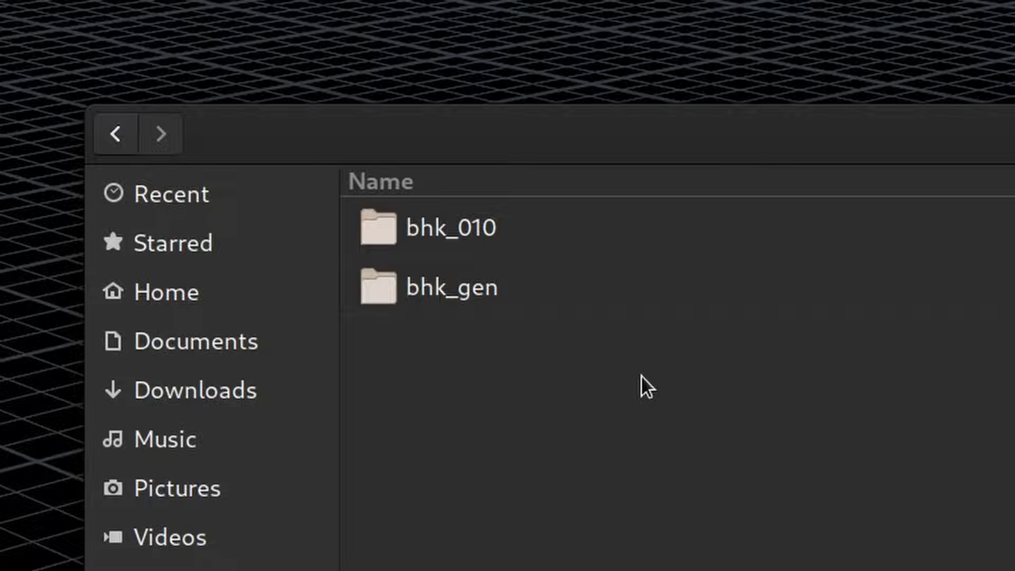
pyautogui.click(450, 227)
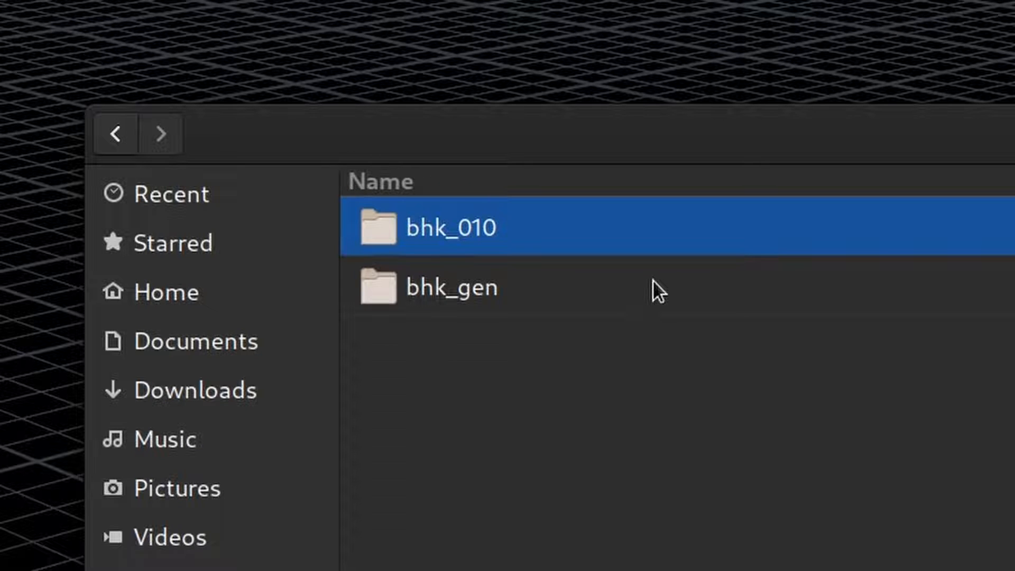
pyautogui.click(453, 287)
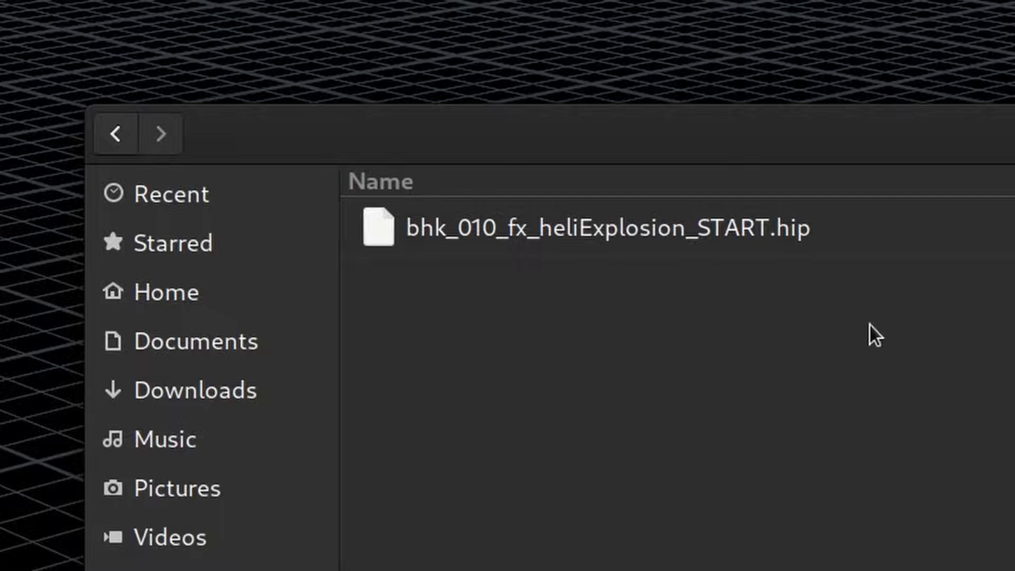
pyautogui.moveTo(895, 455)
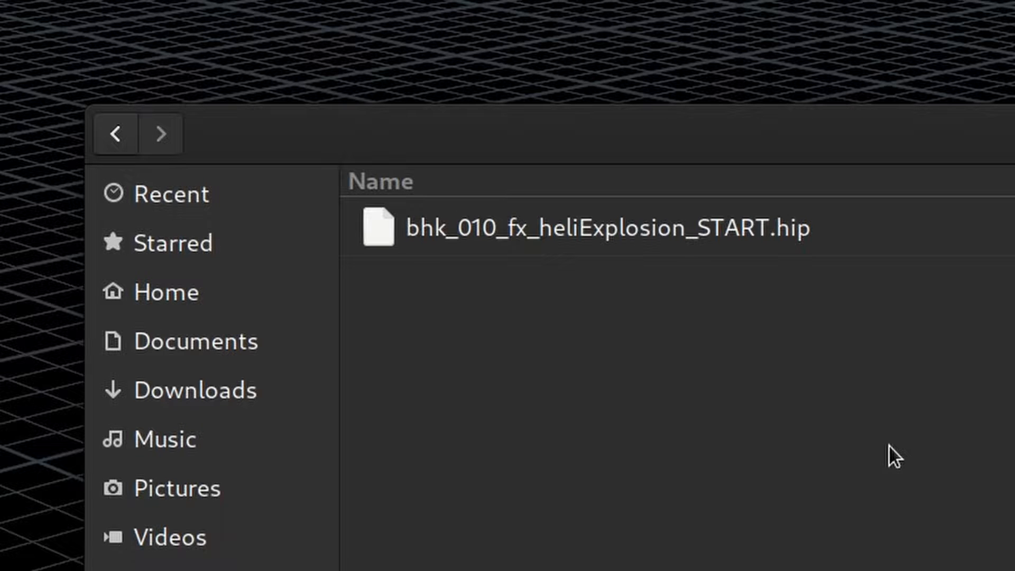